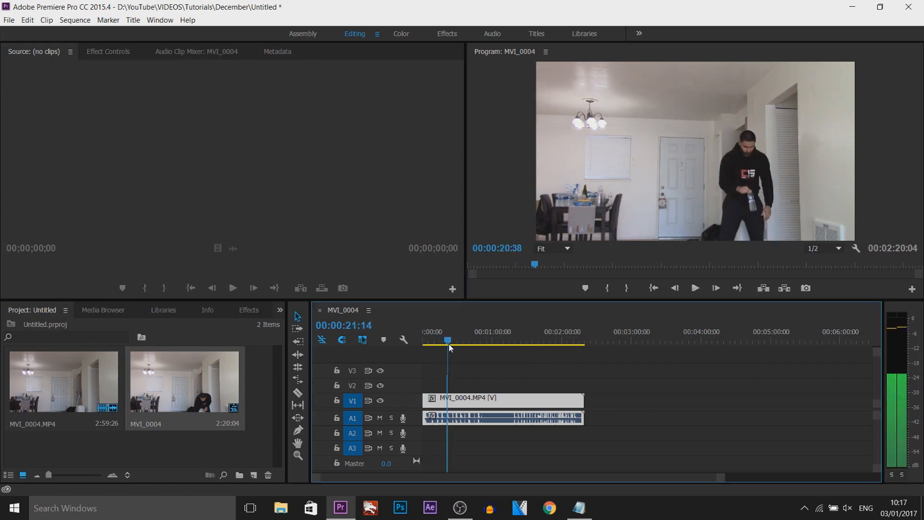
# Step: Scrub through the MVI_0004 footage to find moments with and without the person
pyautogui.click(460, 340)
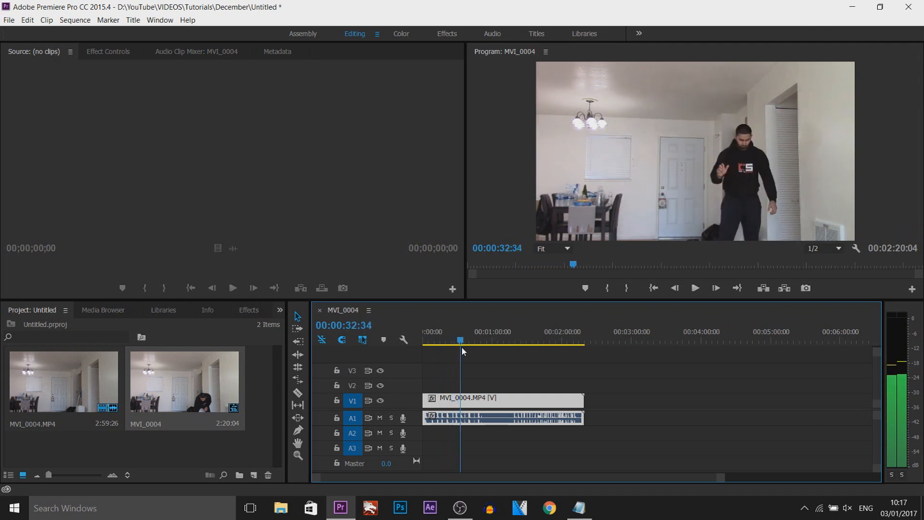
pyautogui.click(492, 341)
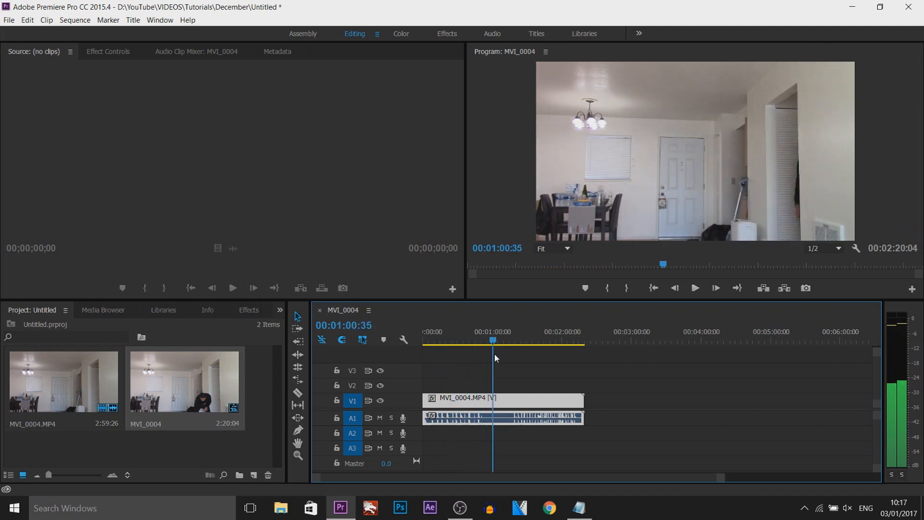
pyautogui.click(489, 340)
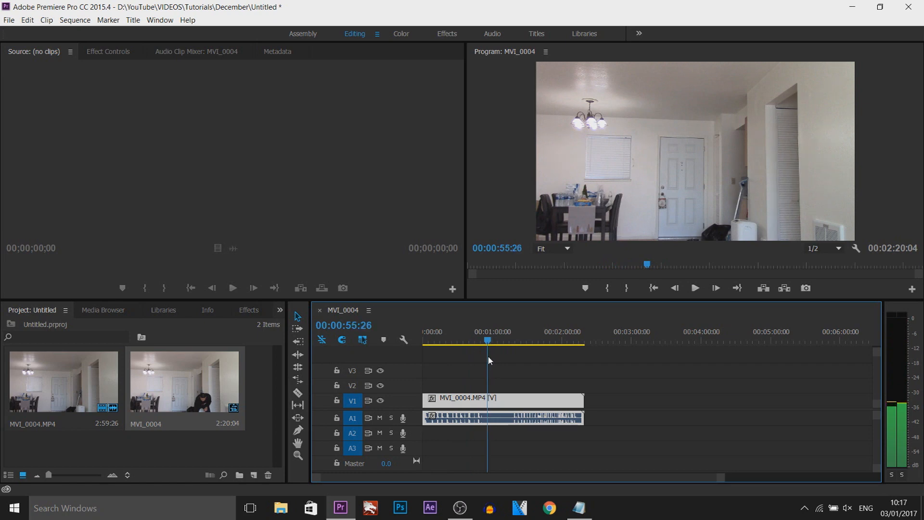
pyautogui.click(492, 341)
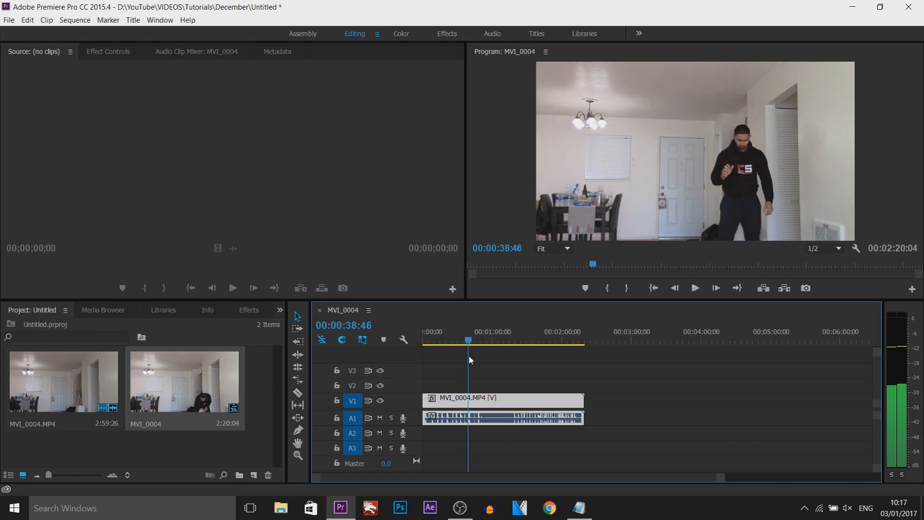
pyautogui.click(428, 340)
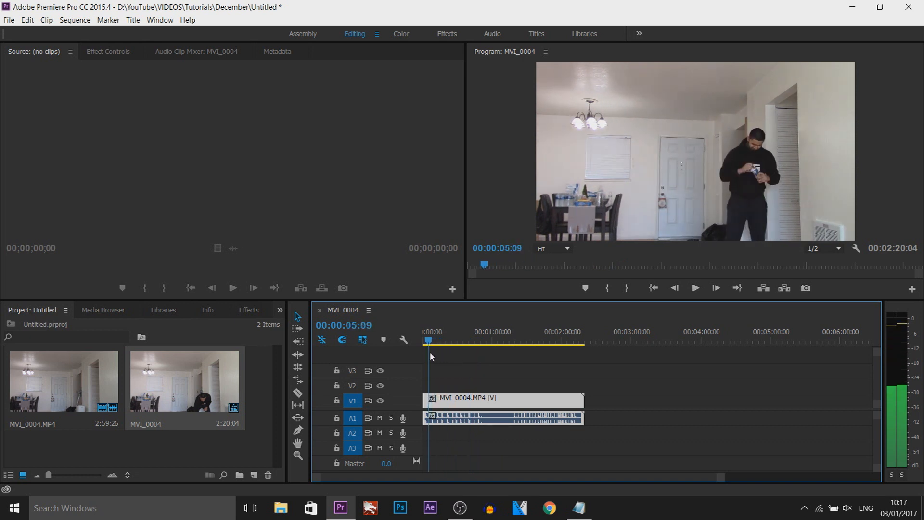
# Step: Cut the footage into short sections with the Razor tool (C)
pyautogui.press('c')
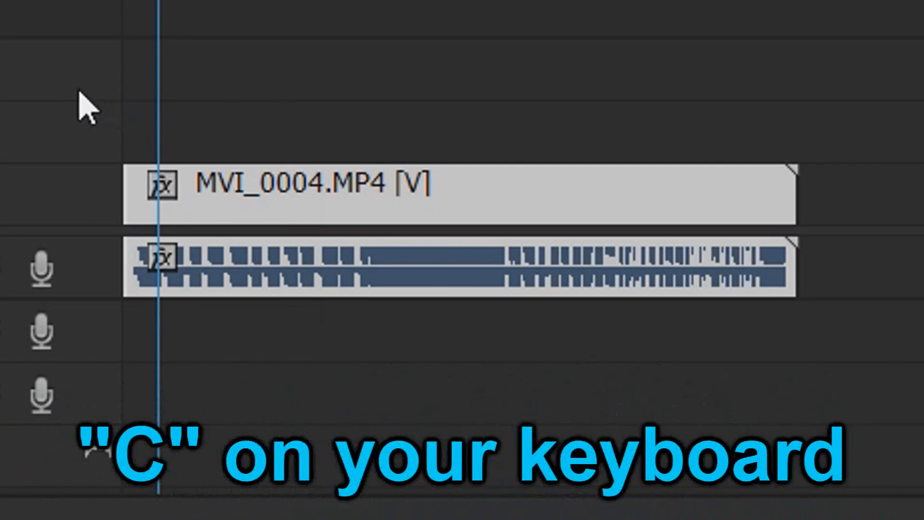
pyautogui.press('c')
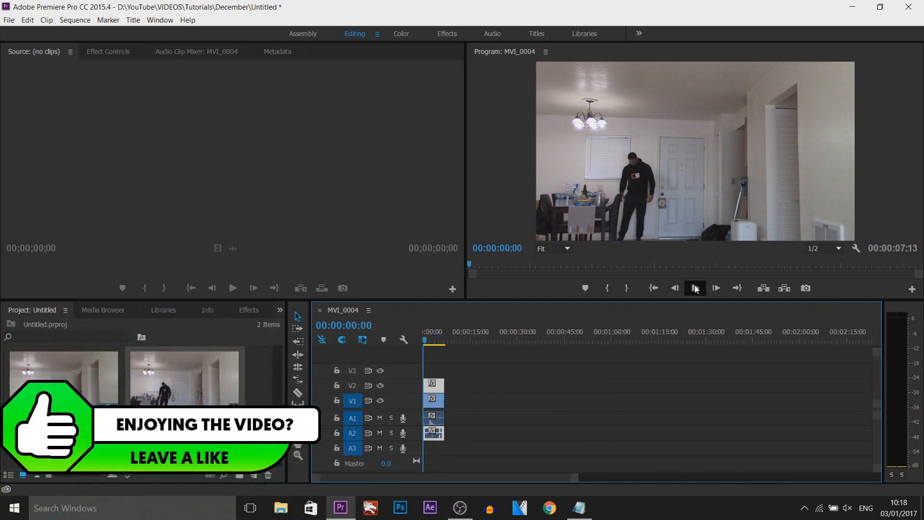
# Step: Play back the seven-second stacked edit, return to the start and show the Effects library
pyautogui.click(715, 288)
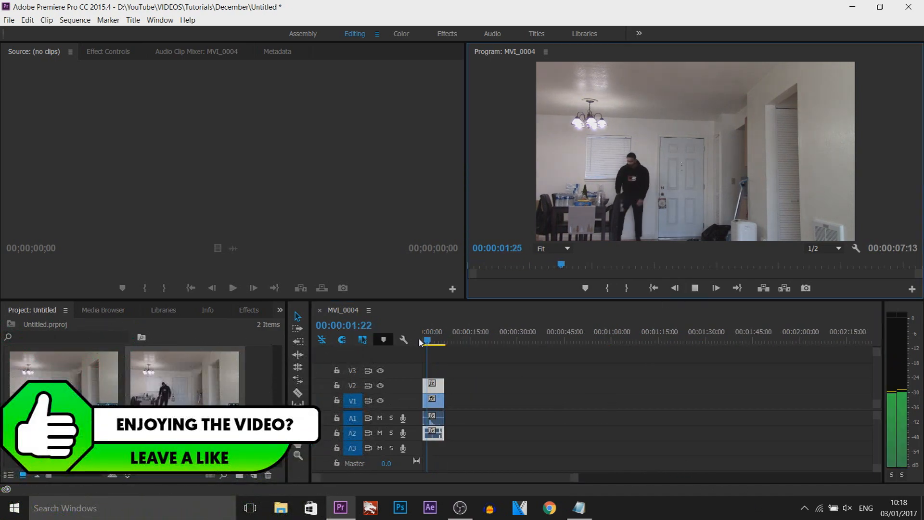
pyautogui.click(694, 288)
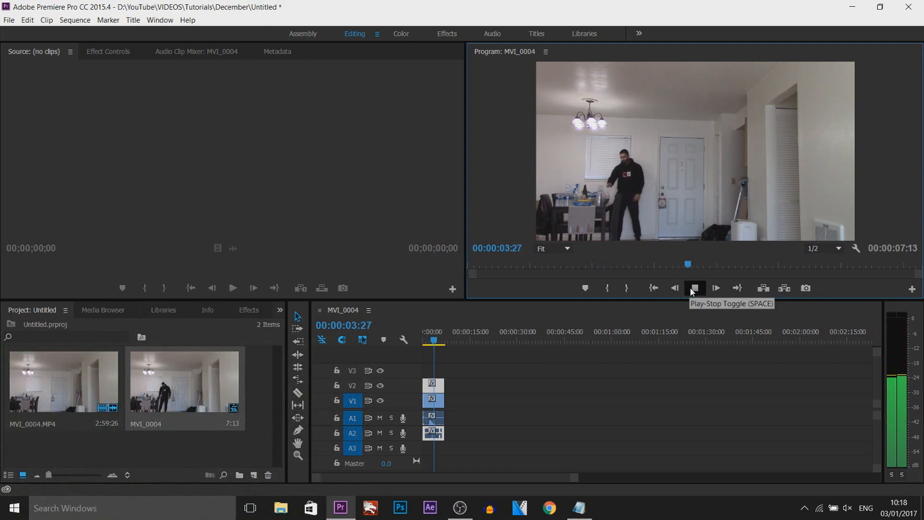
pyautogui.click(694, 288)
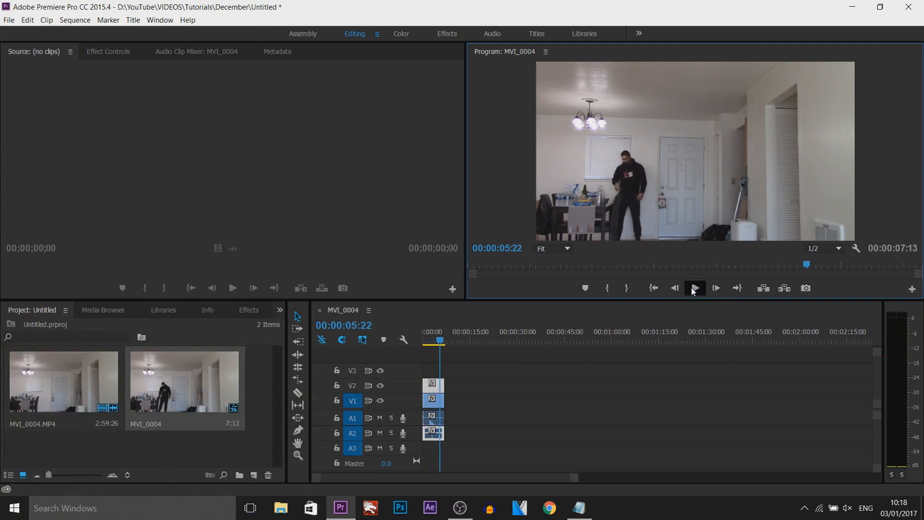
pyautogui.click(653, 288)
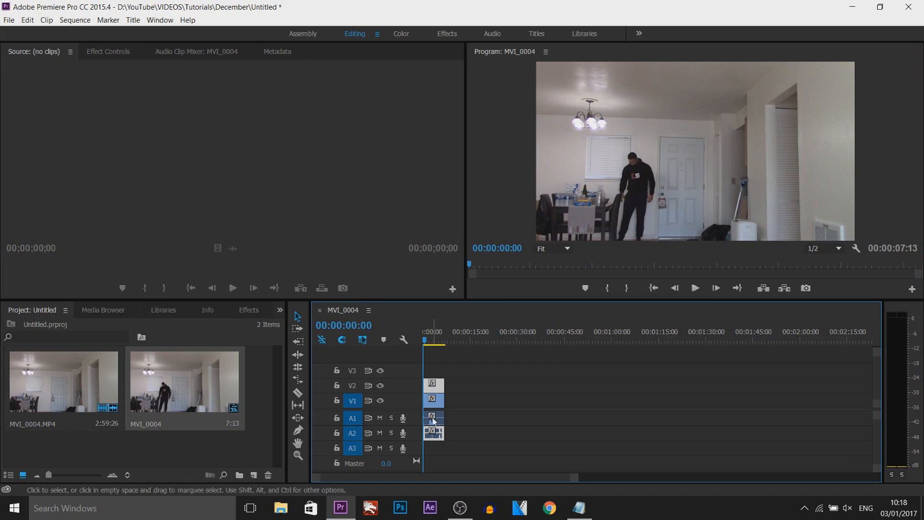
pyautogui.click(248, 309)
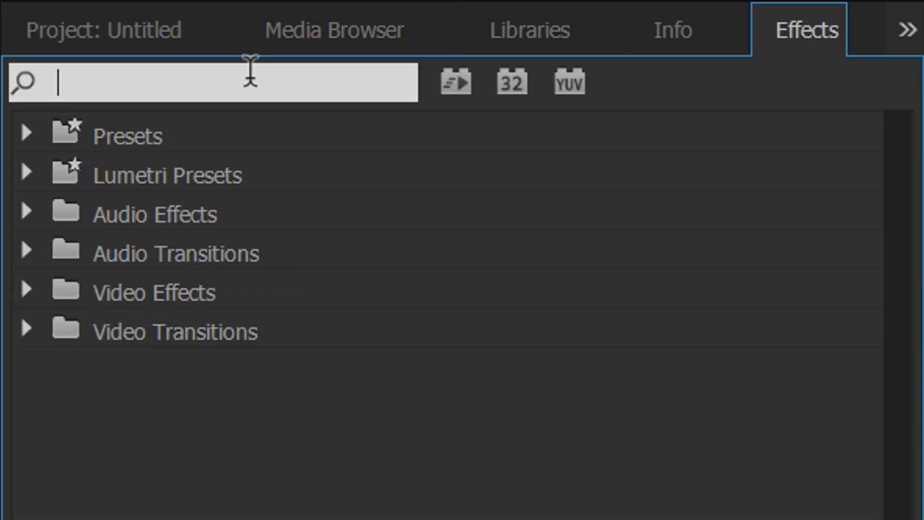
# Step: Search 'line' in Effects and pick Linear Wipe under Video Effects > Transition
pyautogui.write('line')
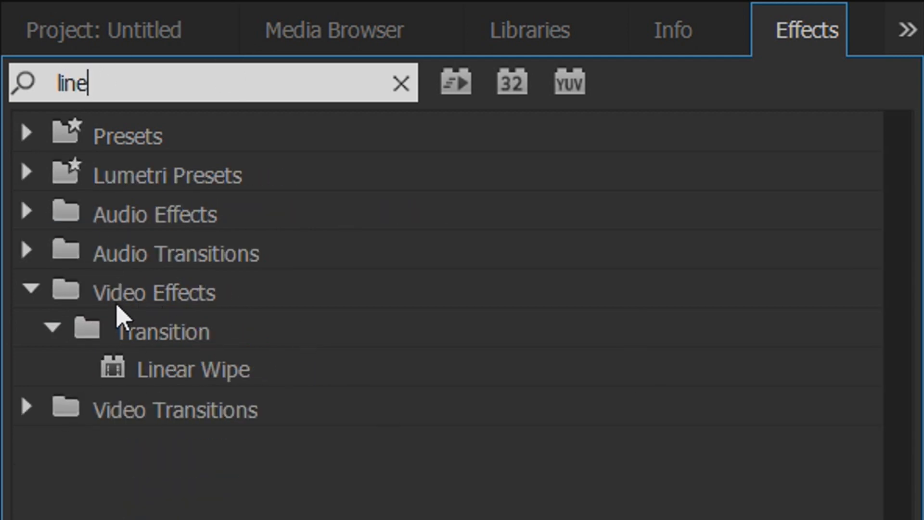
pyautogui.click(192, 369)
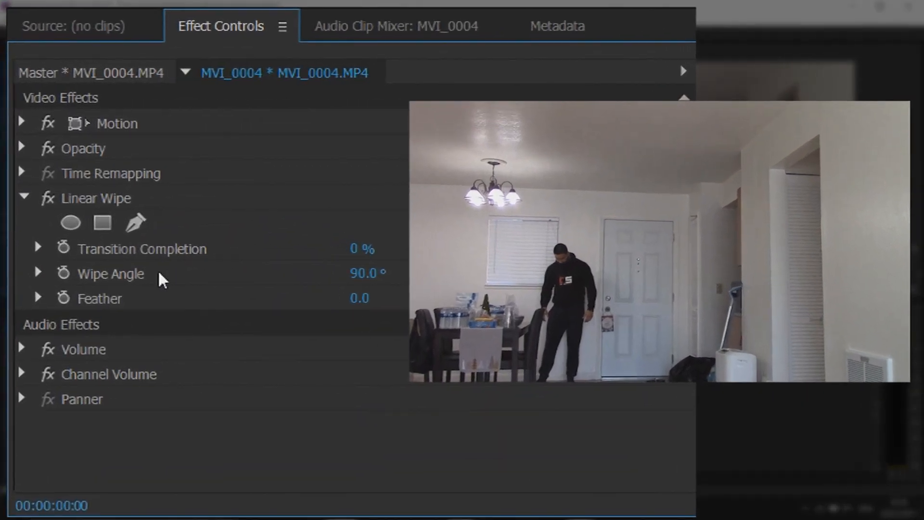
pyautogui.moveTo(359, 283)
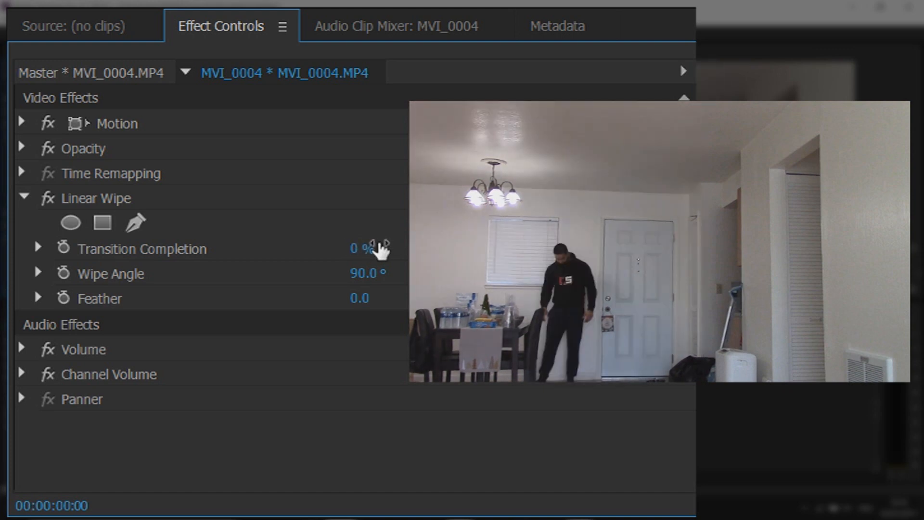
# Step: Set the Linear Wipe angle on the V2 clip to -90°
pyautogui.doubleClick(369, 272)
pyautogui.write('-90')
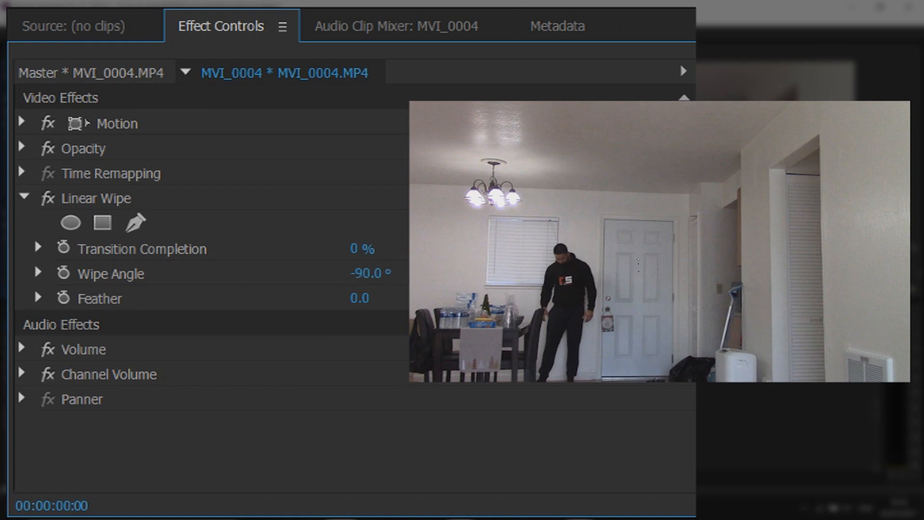
pyautogui.moveTo(261, 297)
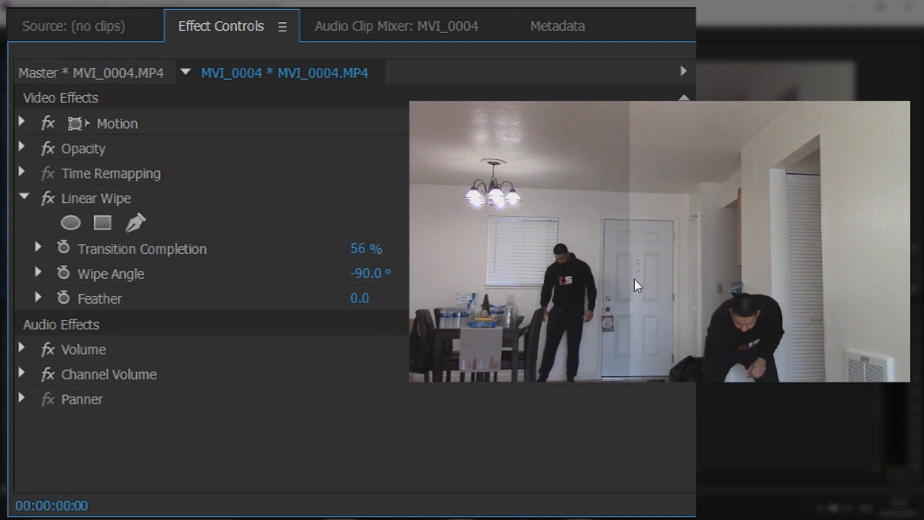
pyautogui.moveTo(309, 312)
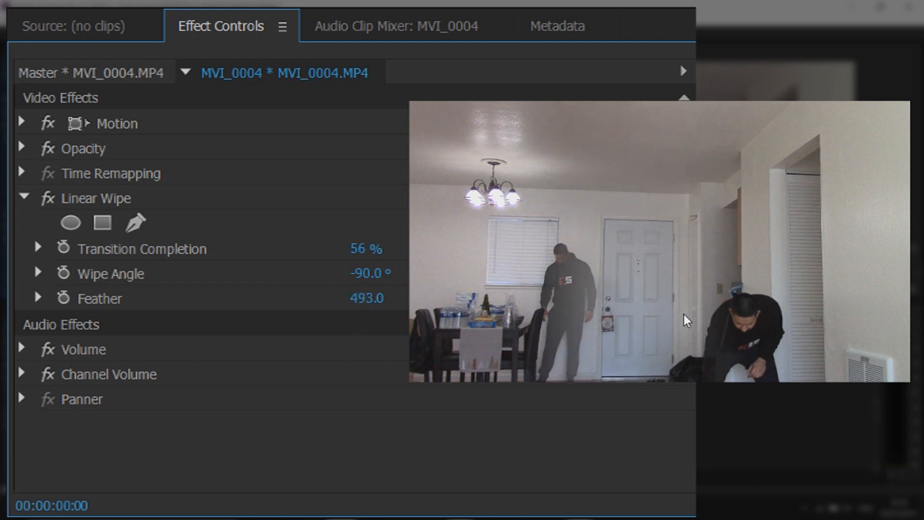
pyautogui.moveTo(582, 267)
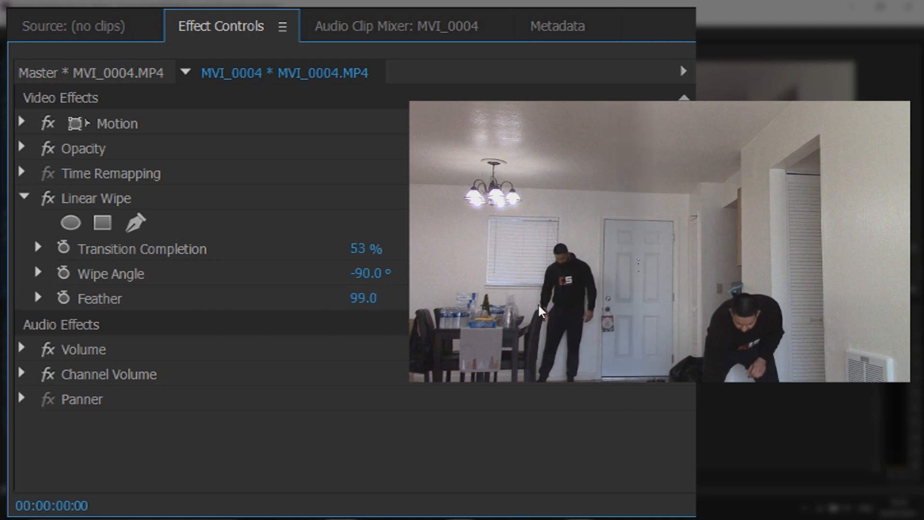
pyautogui.moveTo(654, 189)
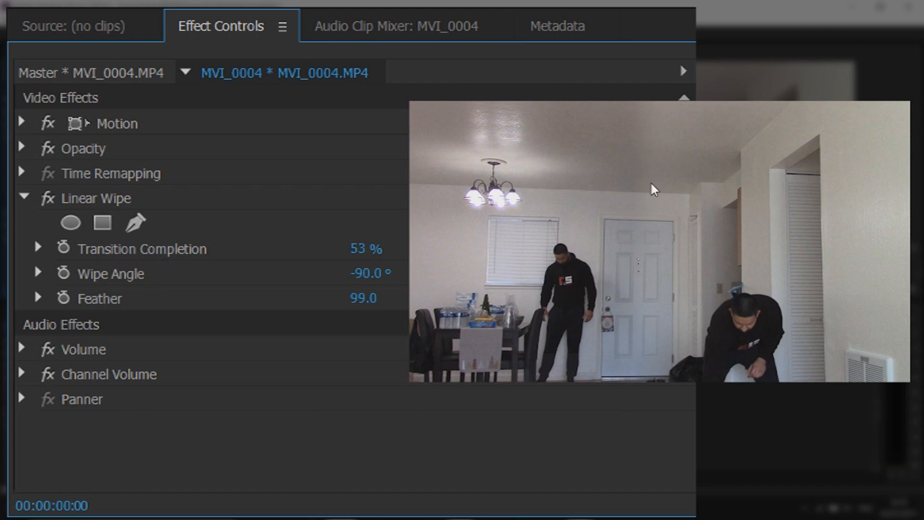
pyautogui.moveTo(663, 282)
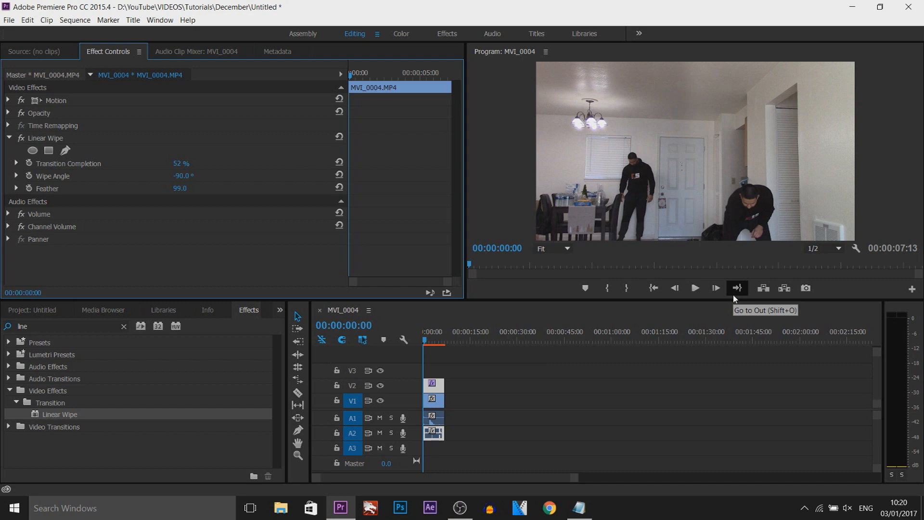
pyautogui.moveTo(734, 298)
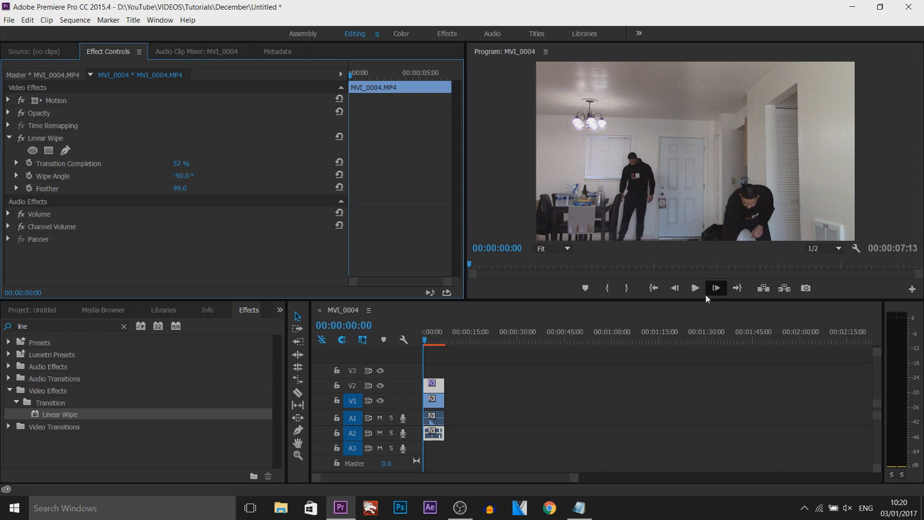
pyautogui.click(715, 288)
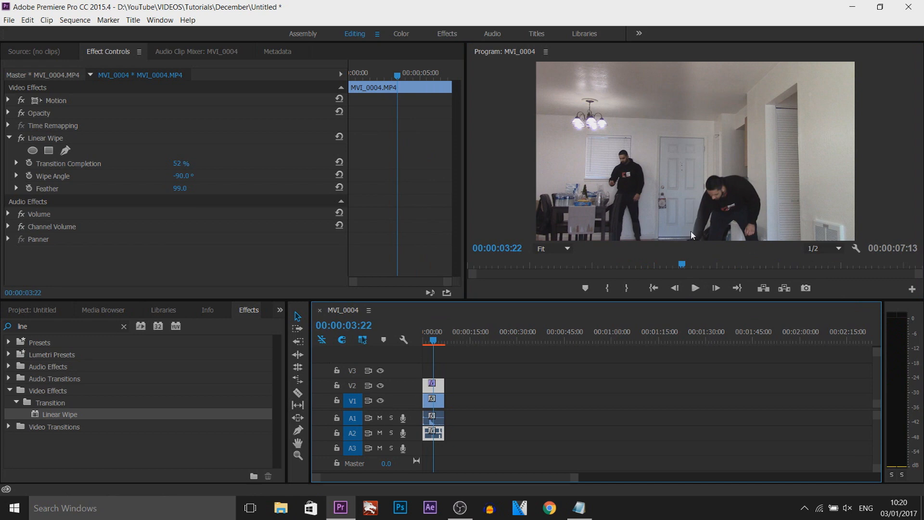
pyautogui.moveTo(552, 214)
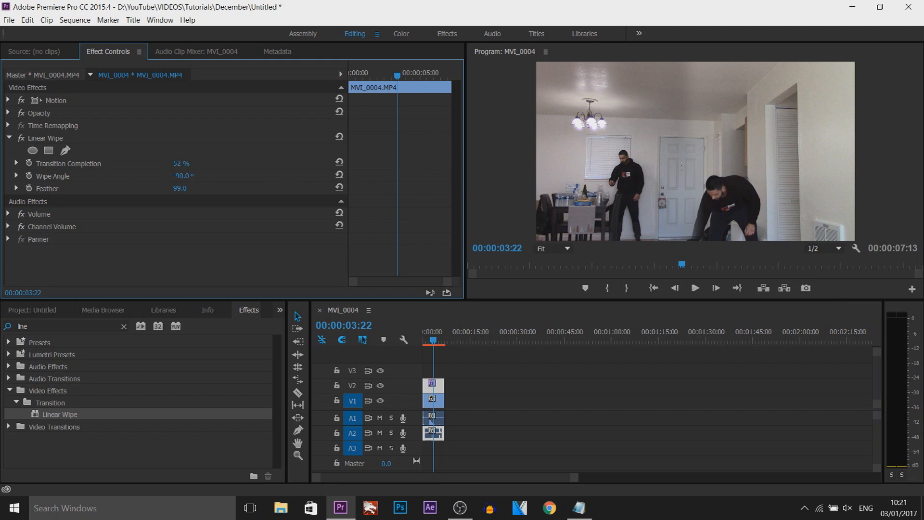
# Step: Set Linear Wipe Transition Completion to 56% and return playback to the sequence start
pyautogui.doubleClick(180, 164)
pyautogui.write('54')
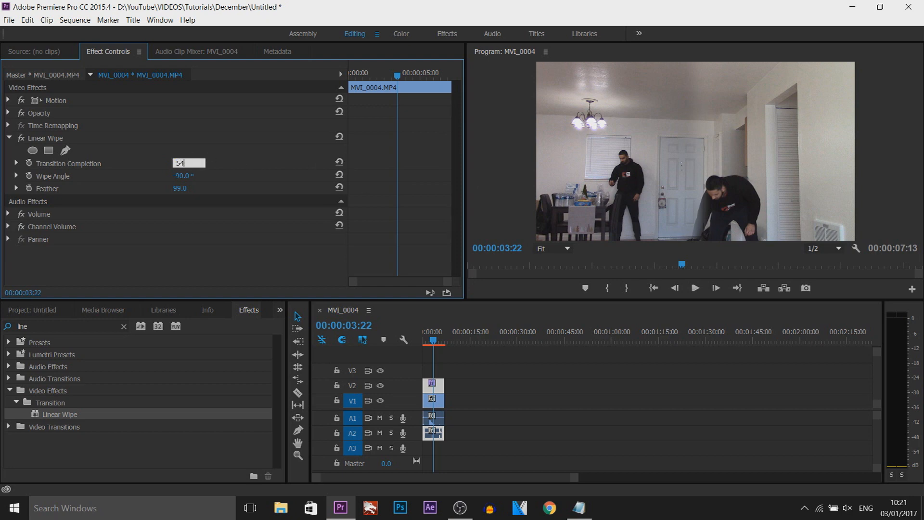
pyautogui.tripleClick(188, 164)
pyautogui.write('56')
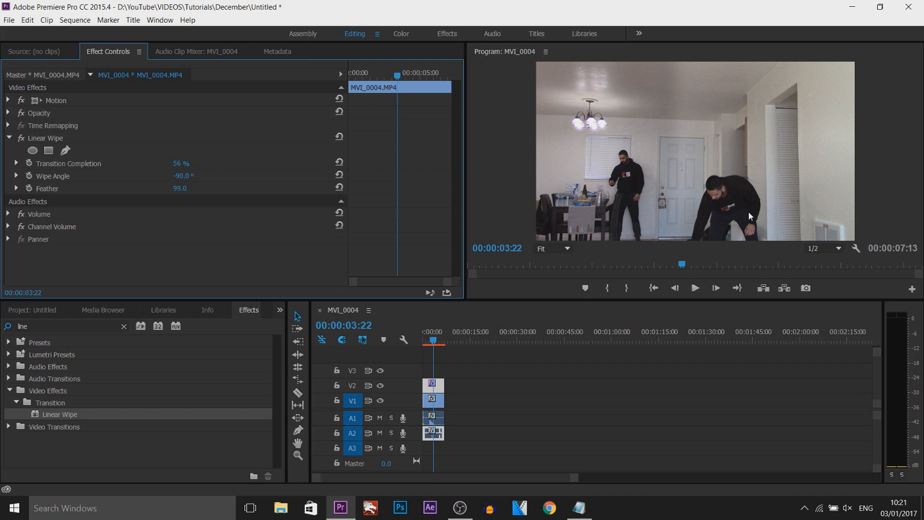
pyautogui.click(715, 288)
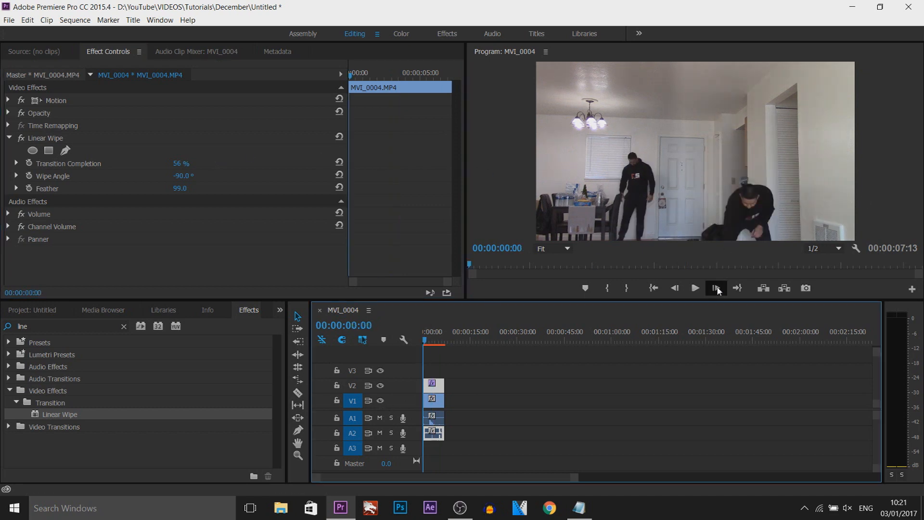
pyautogui.click(694, 288)
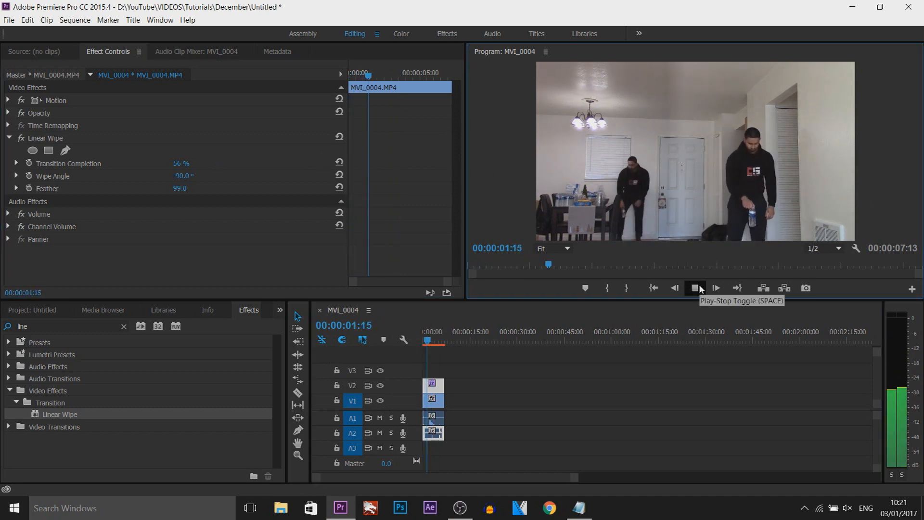
pyautogui.click(693, 287)
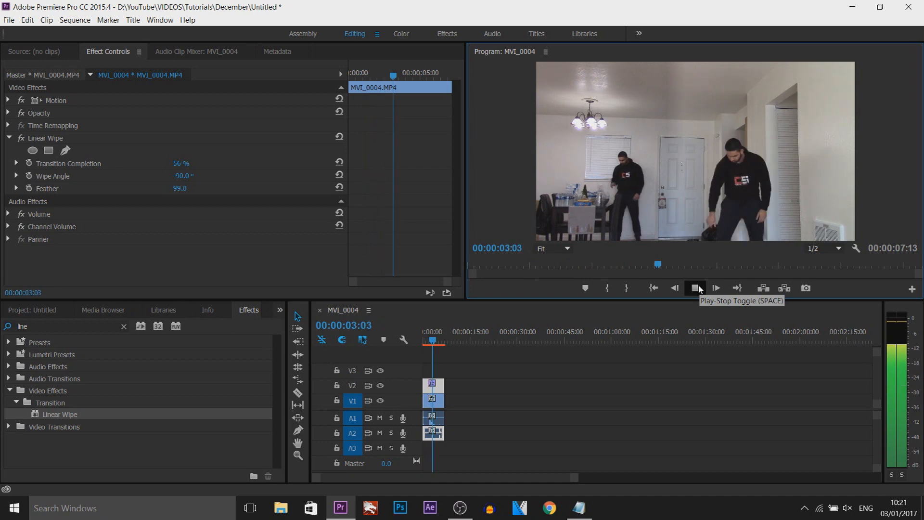
pyautogui.click(694, 288)
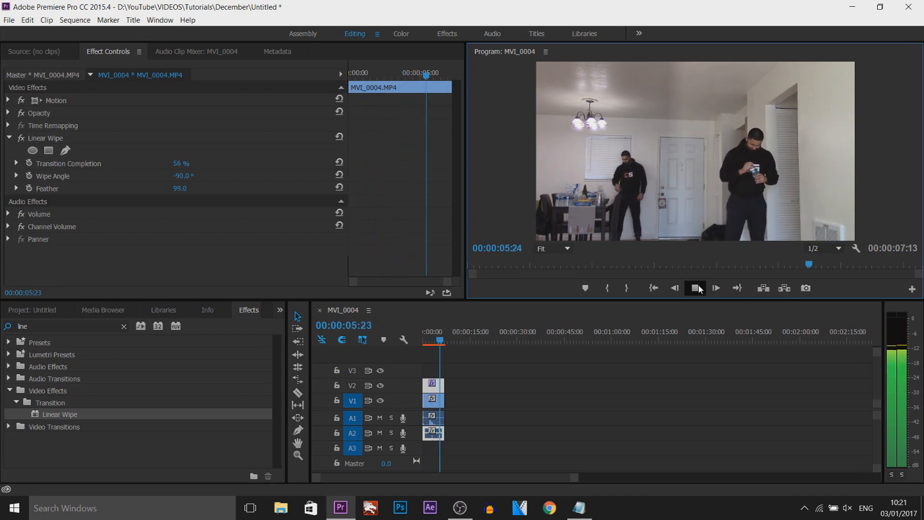